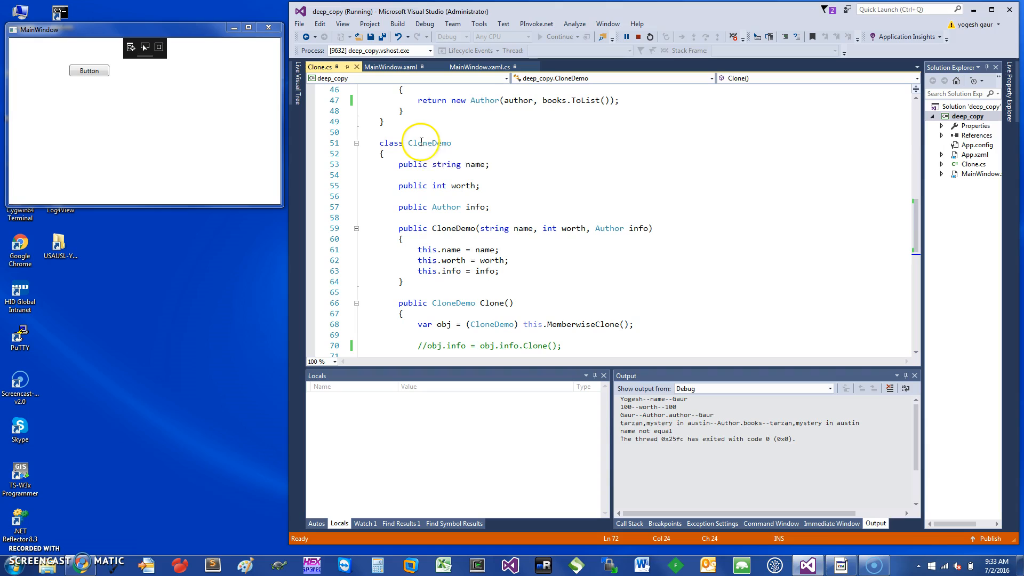
Step: Review the CloneDemo name field, Author type uses and MemberwiseClone call in Clone.cs
left_click(479, 164)
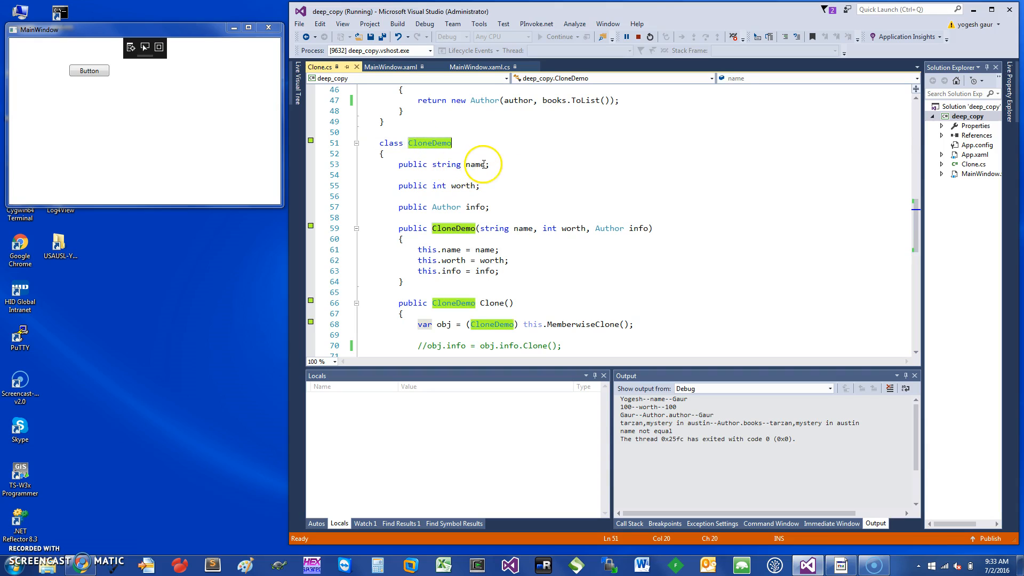
left_click(474, 164)
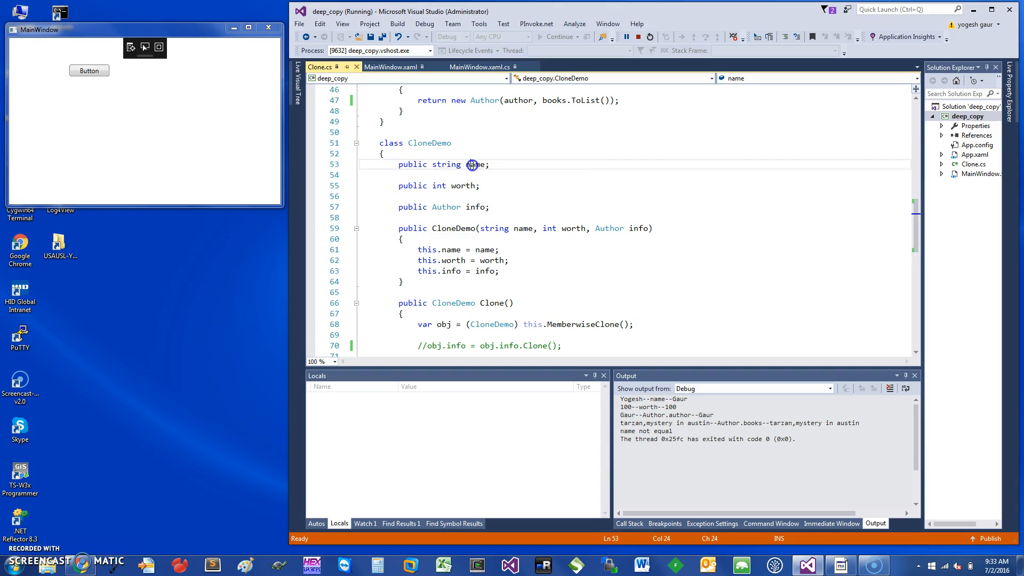
double_click(475, 163)
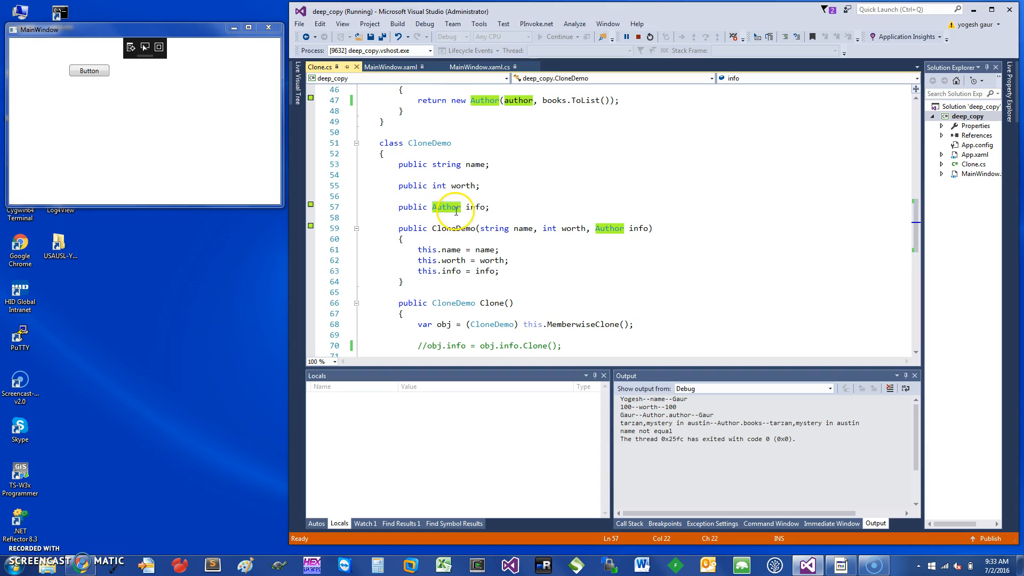
left_click(454, 228)
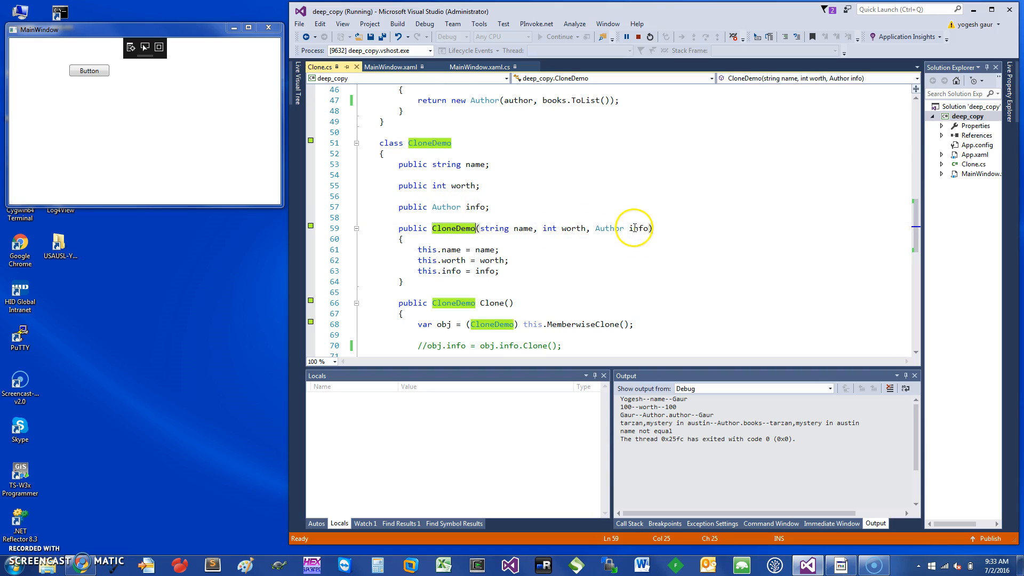
mouse_move(490, 199)
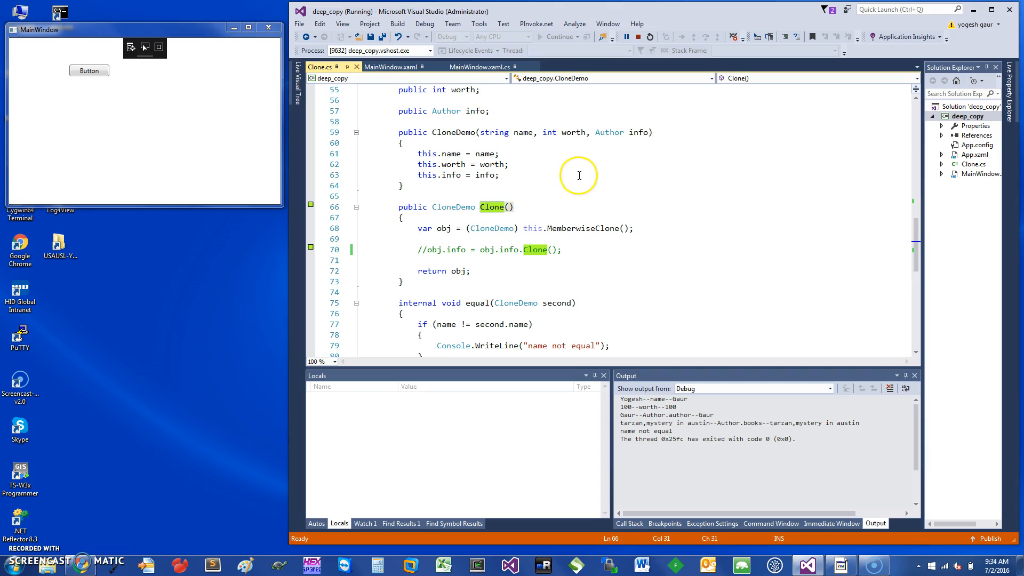
mouse_move(616, 181)
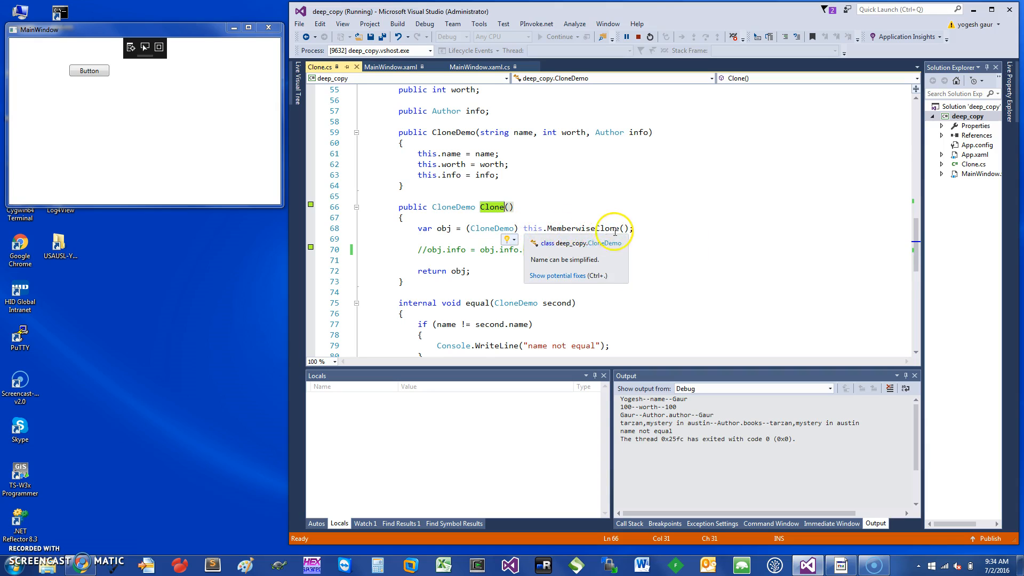
left_click(582, 229)
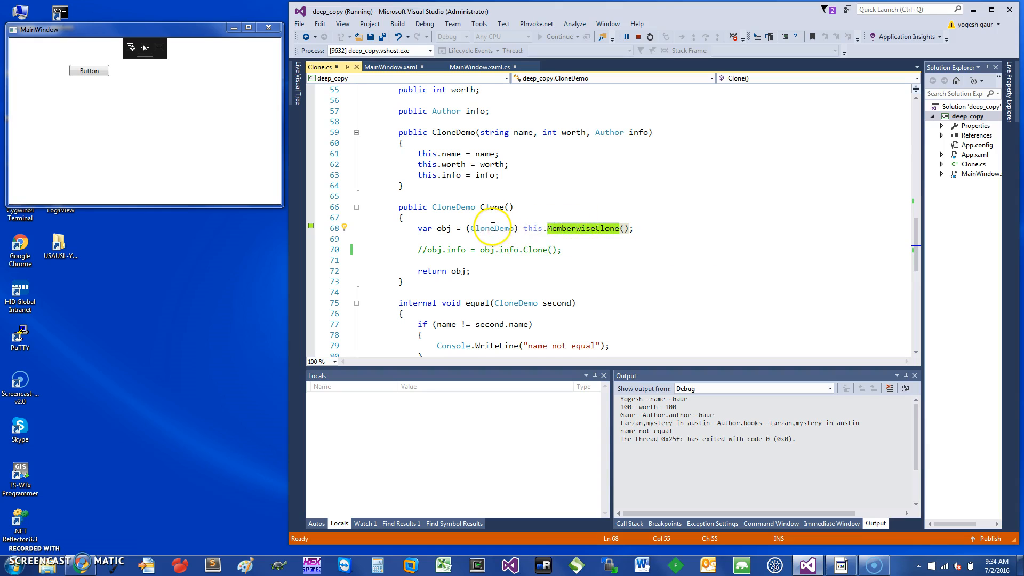
double_click(461, 270)
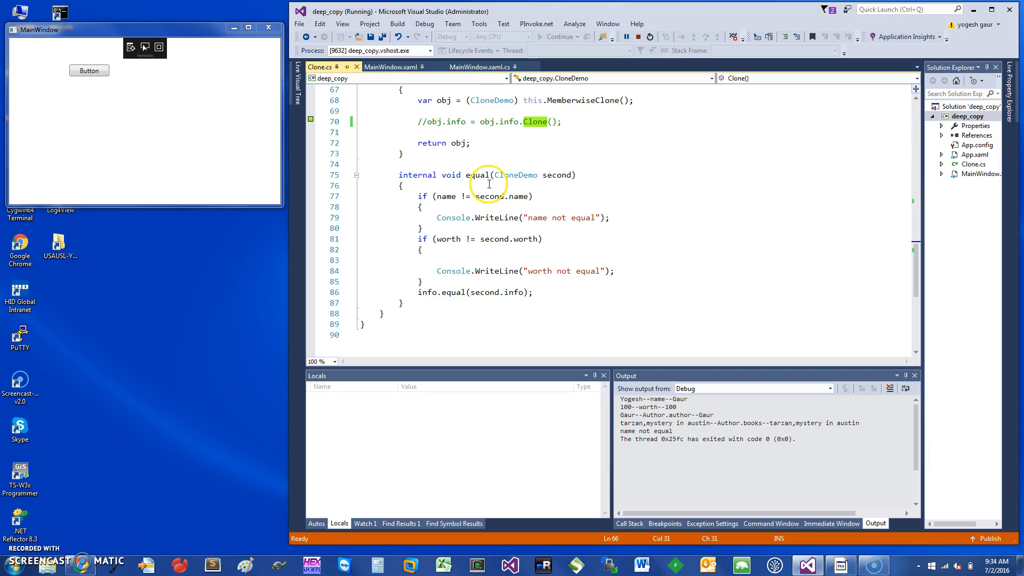
mouse_move(551, 178)
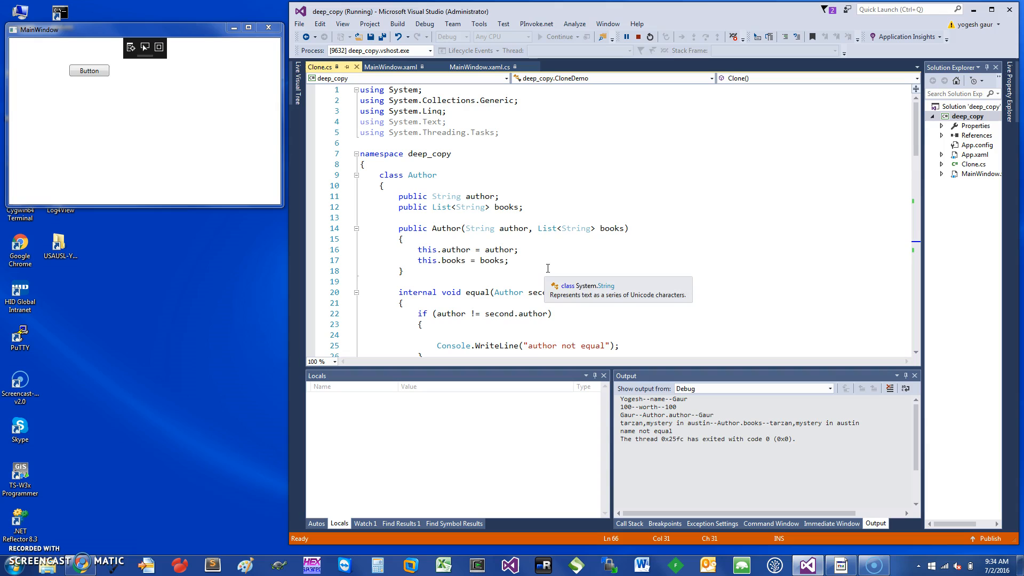
double_click(423, 175)
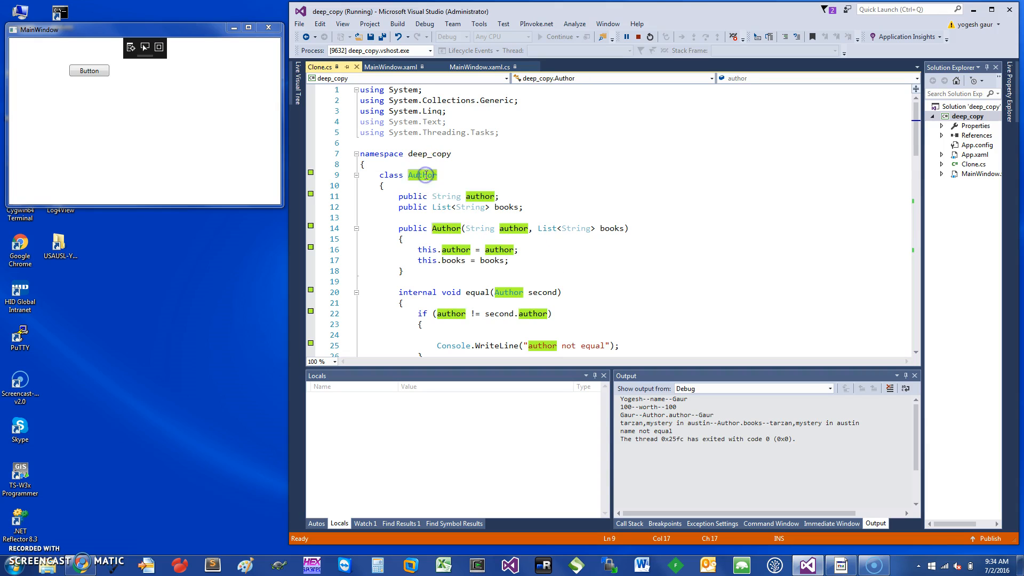
scroll("down", 3)
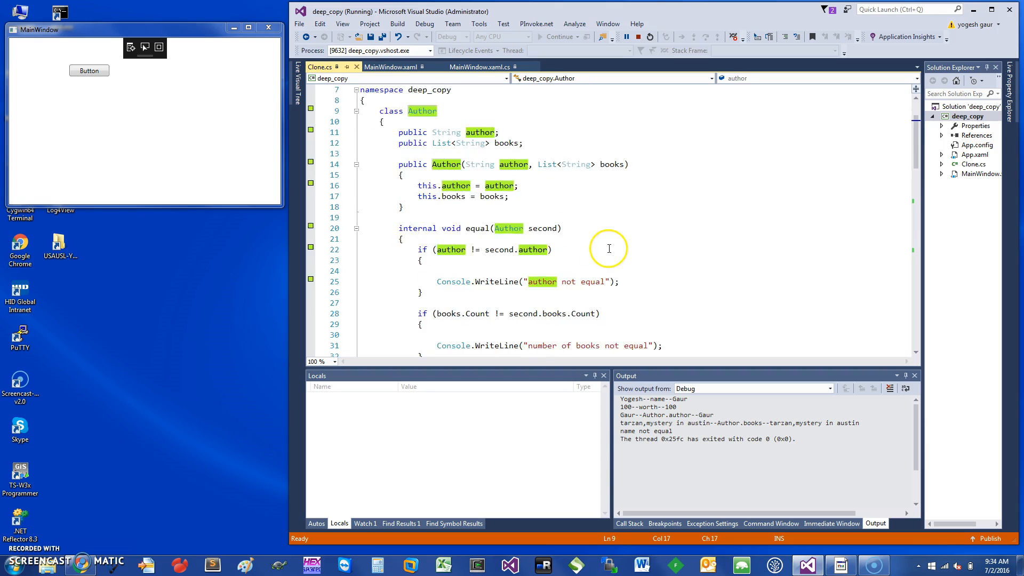
scroll("down", 3)
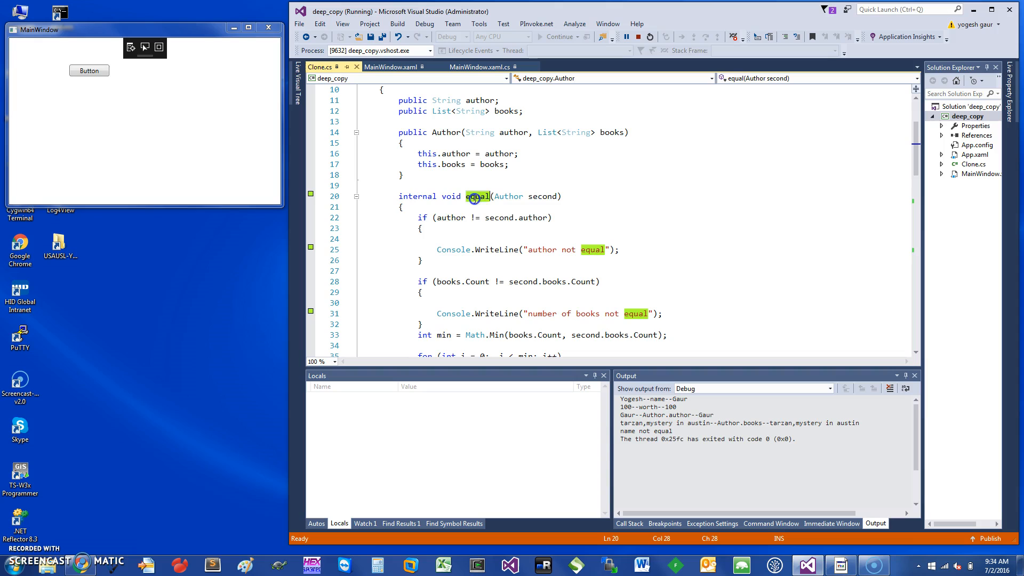
scroll("down", 3)
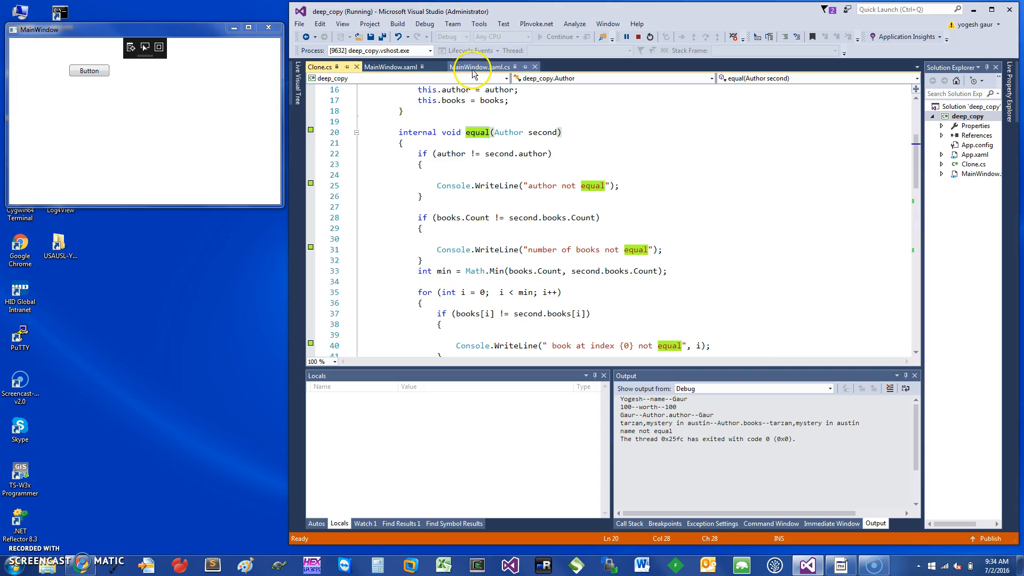
Step: Switch to MainWindow.xaml.cs, clear the Output window, and select the obj_first Clone call
left_click(479, 67)
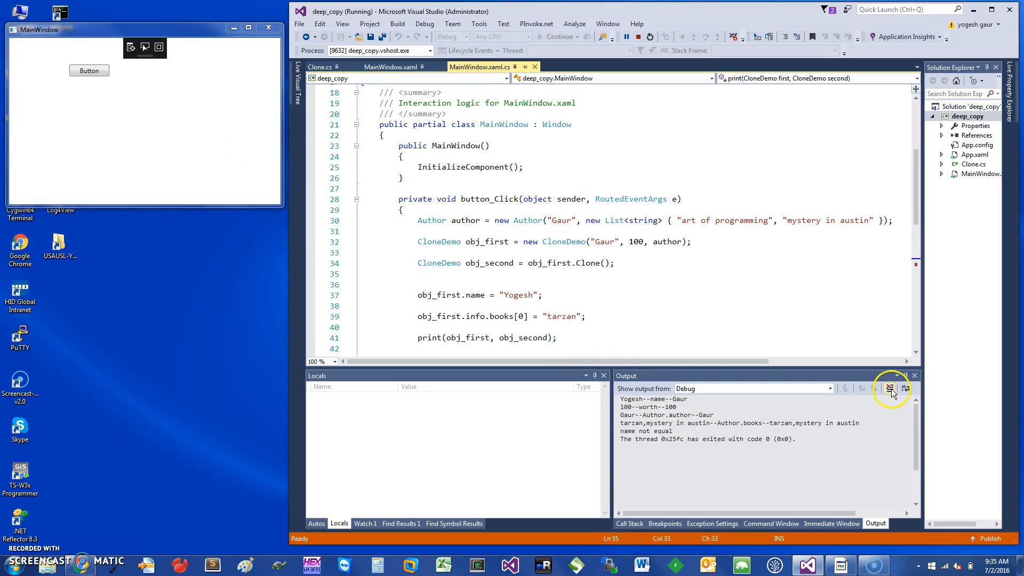
left_click(889, 388)
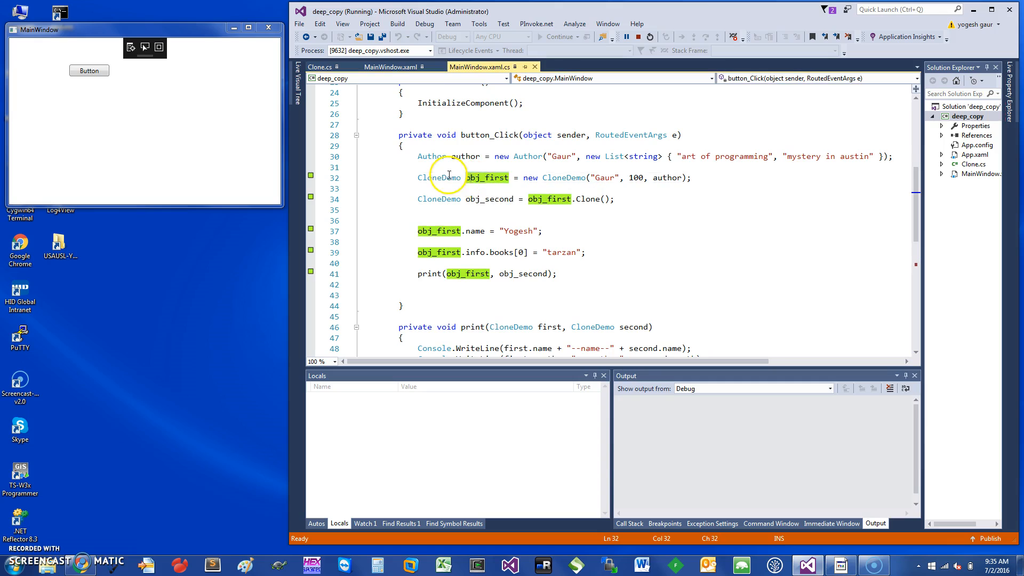
mouse_move(643, 178)
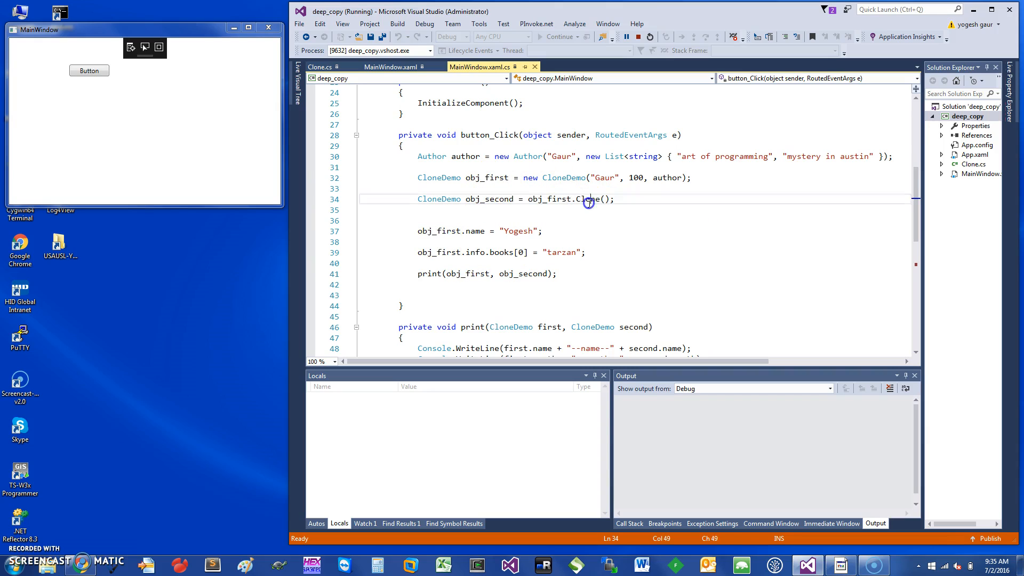
double_click(588, 198)
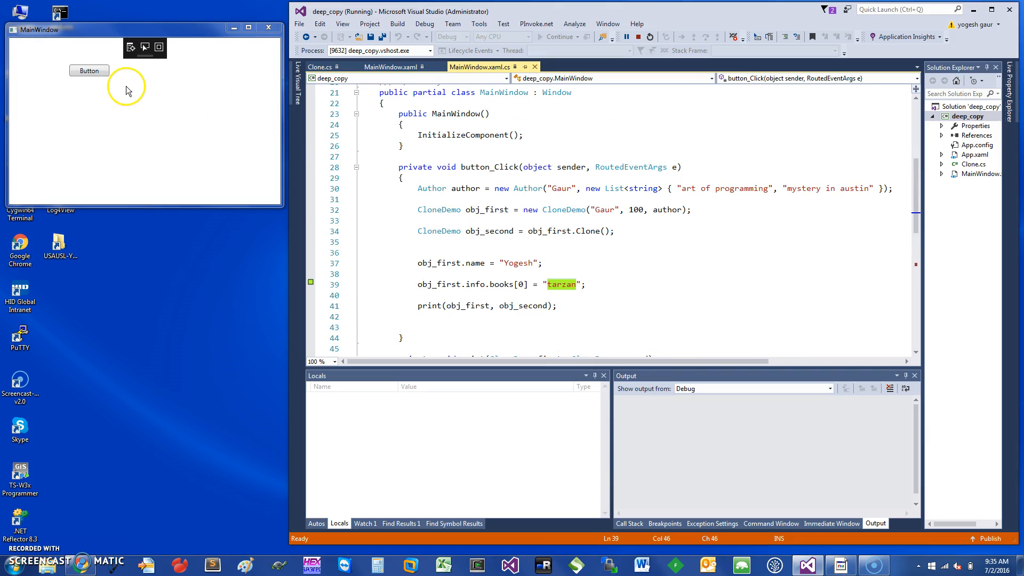
Step: Click Button in the running app and confirm both objects list tarzan in Output
left_click(88, 70)
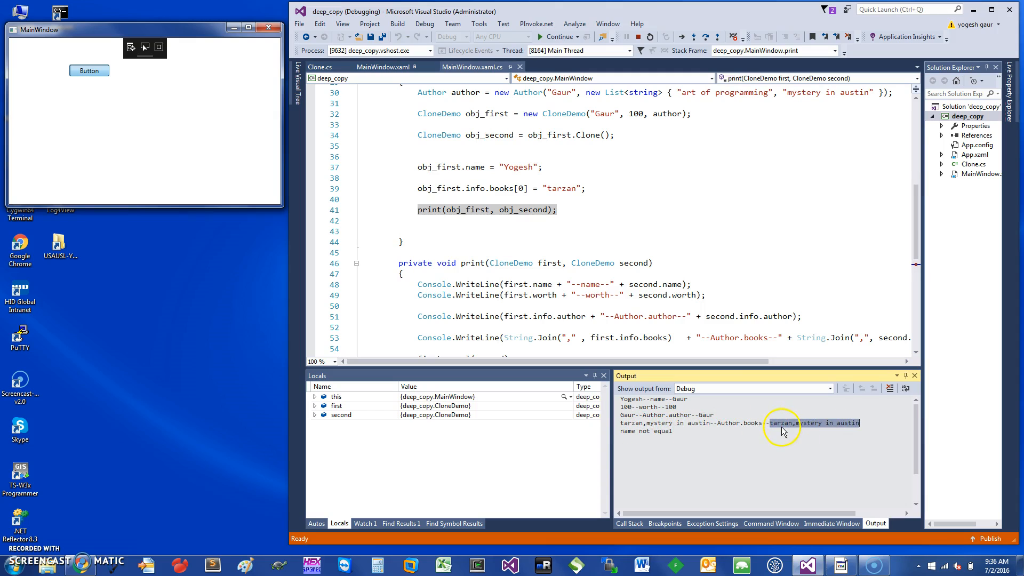
mouse_move(644, 433)
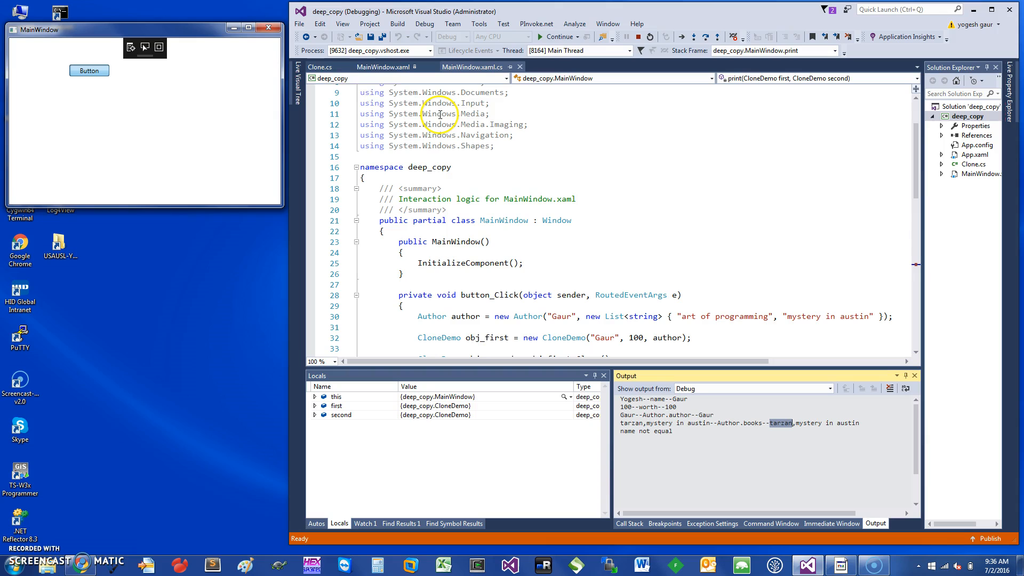
left_click(319, 67)
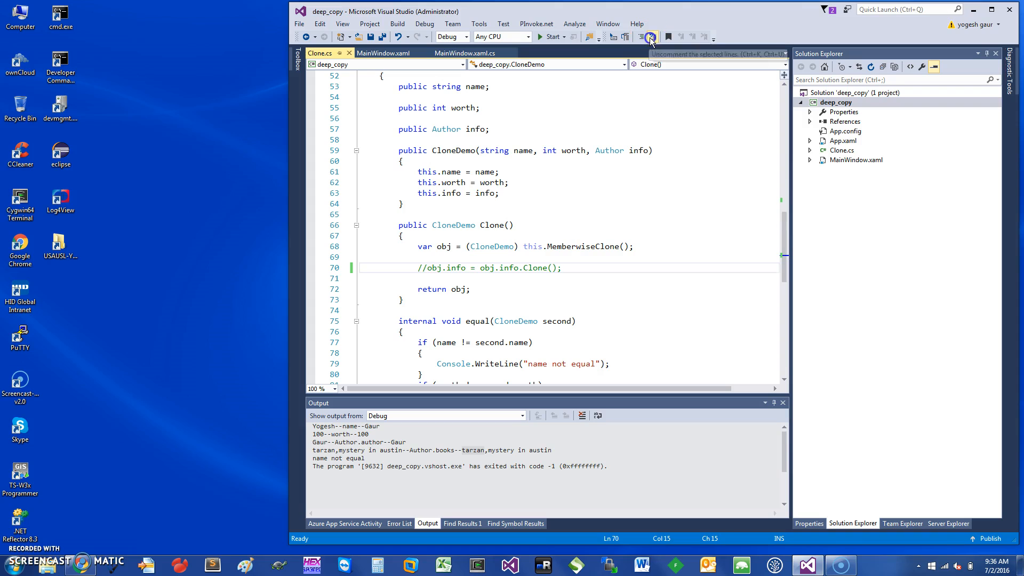
Step: Uncomment obj.info = obj.info.Clone(), review Author.Clone, and save Clone.cs
left_click(650, 37)
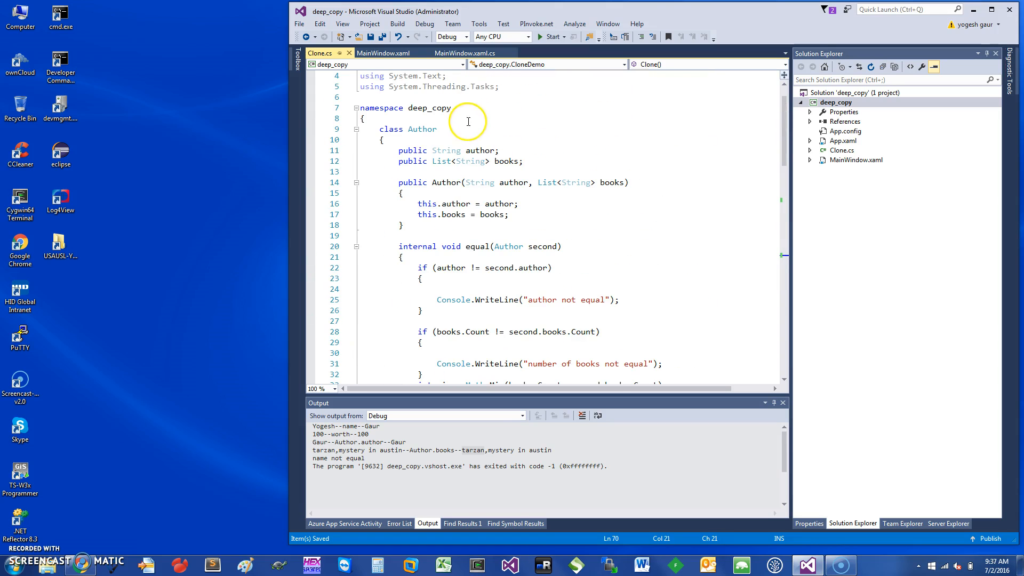
mouse_move(421, 128)
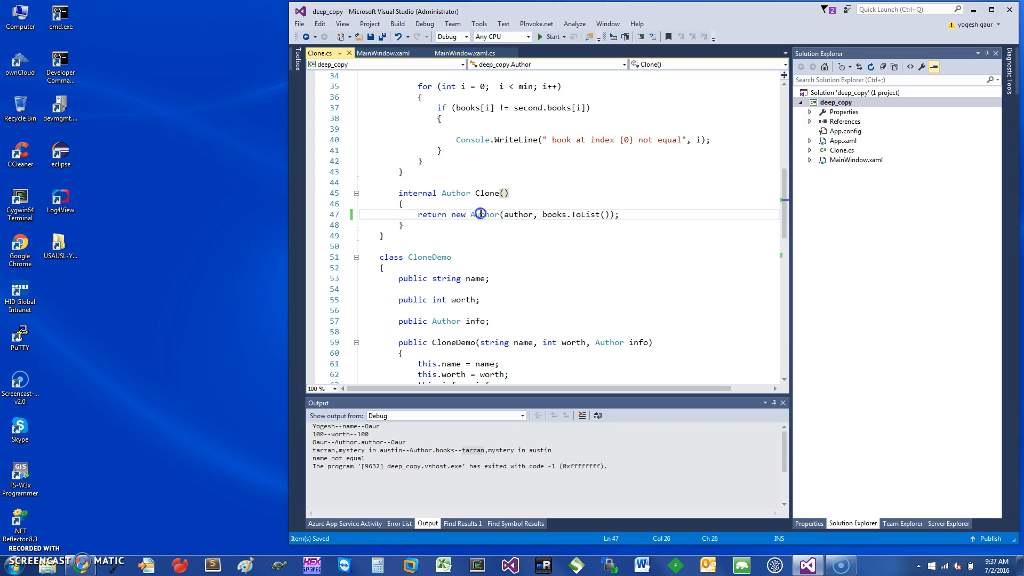
left_click(483, 214)
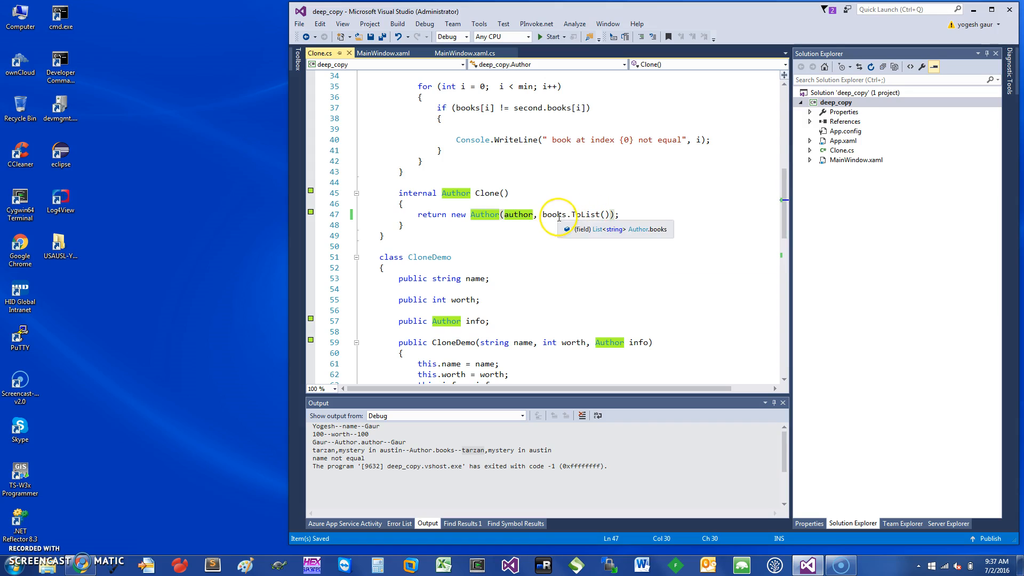
mouse_move(518, 214)
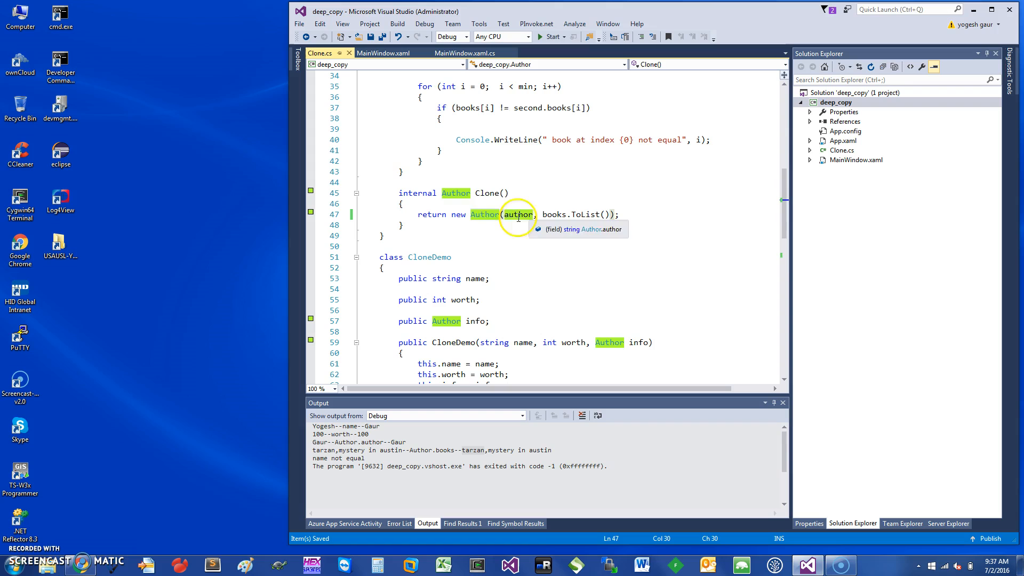
scroll("down", 3)
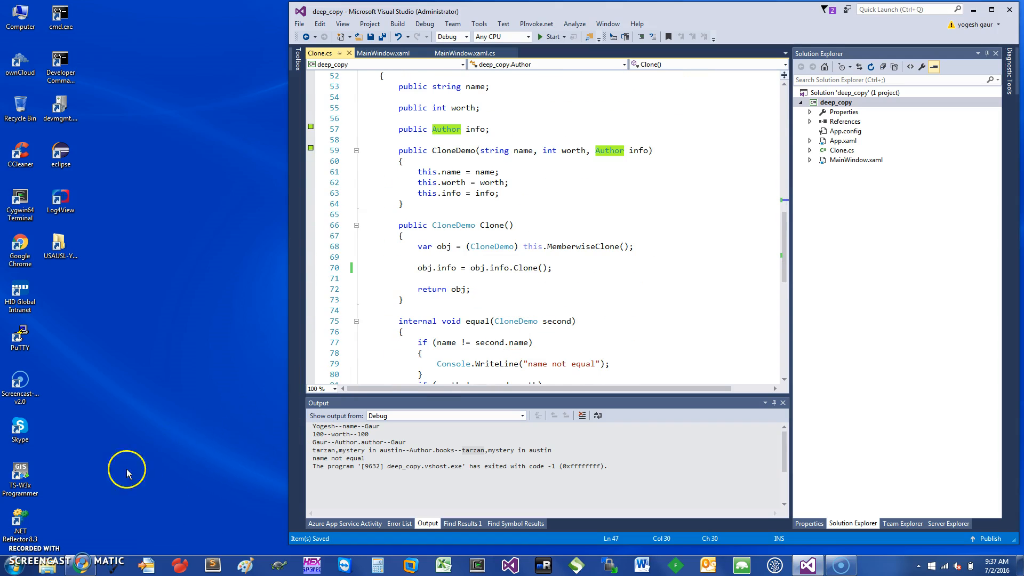
left_click(550, 37)
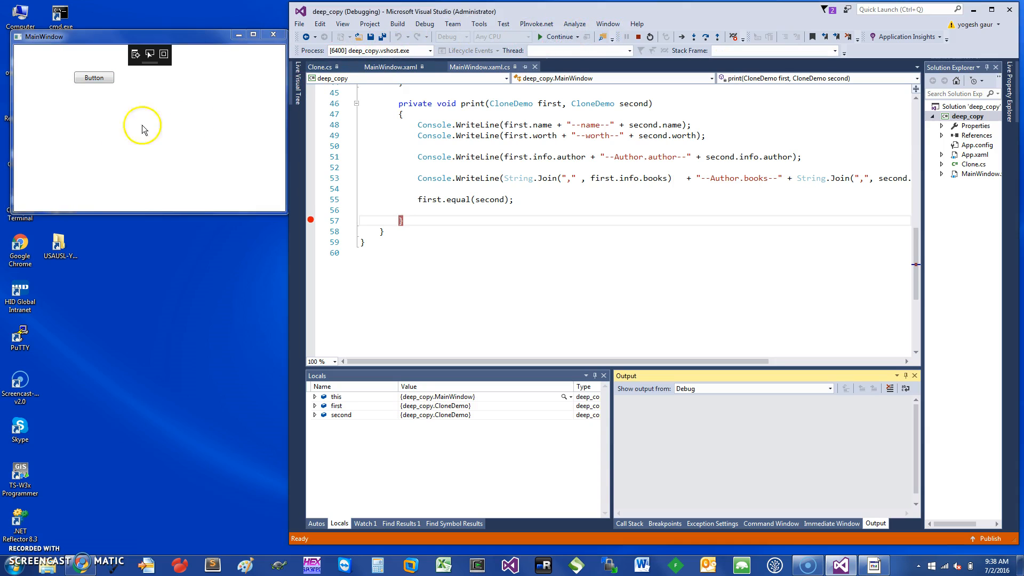
Step: Click Button again to show the books differ at index 0 in Output
left_click(94, 77)
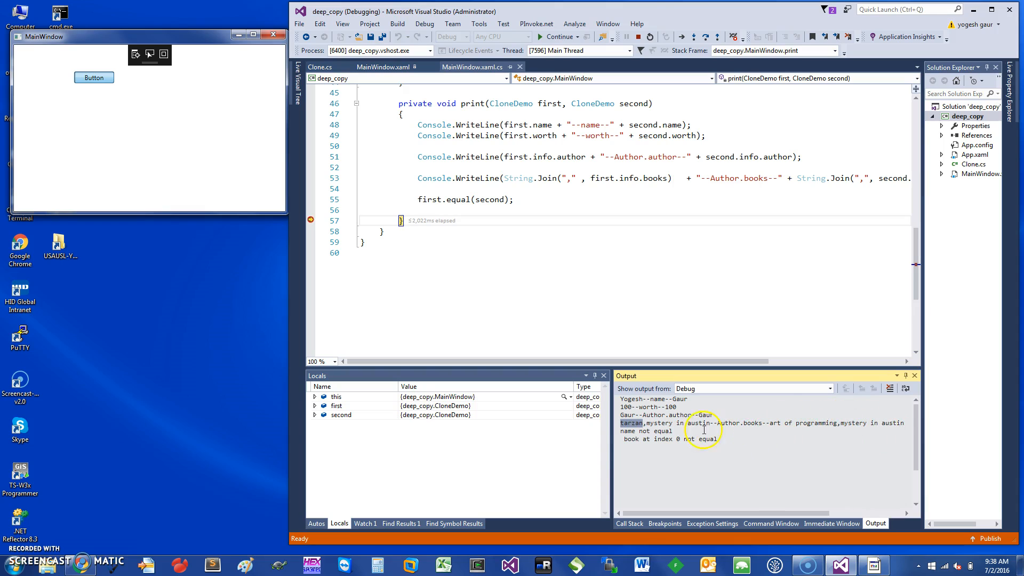
mouse_move(600, 200)
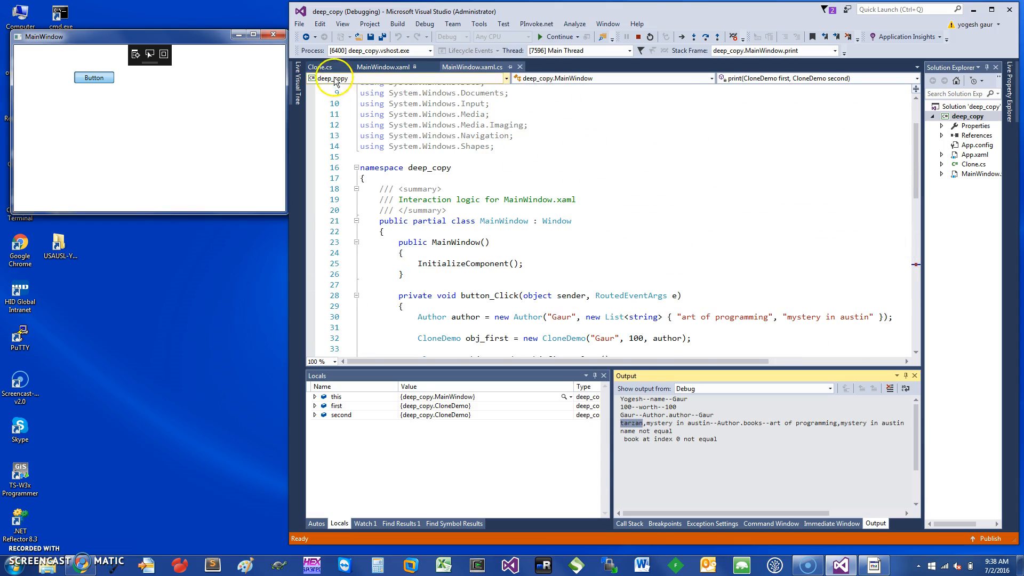
left_click(319, 66)
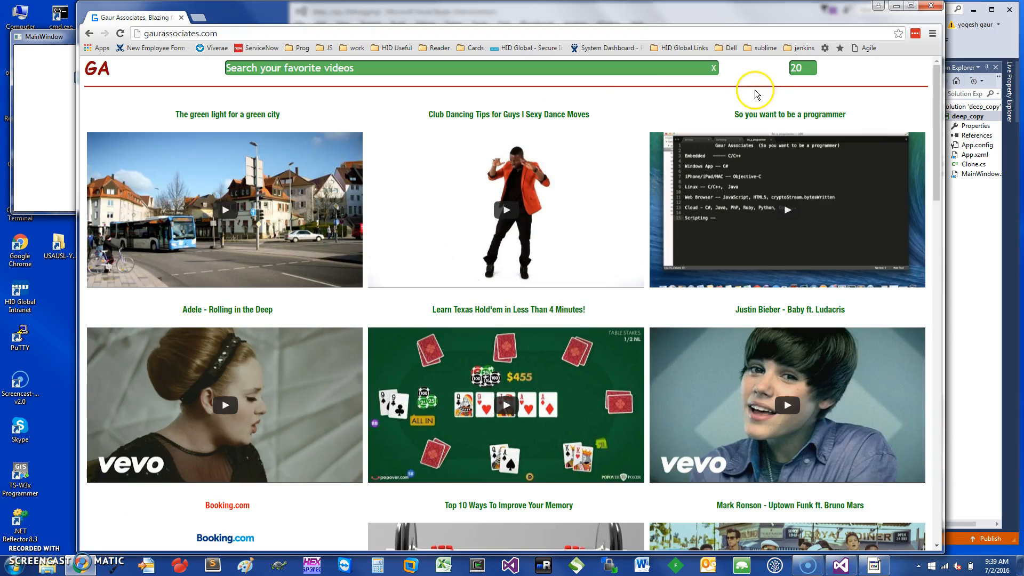
mouse_move(357, 155)
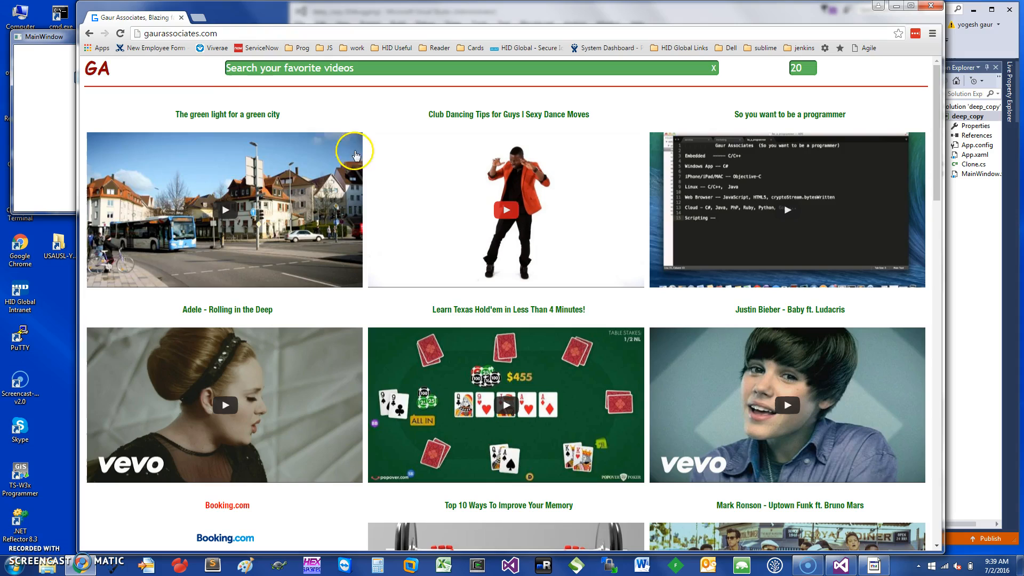